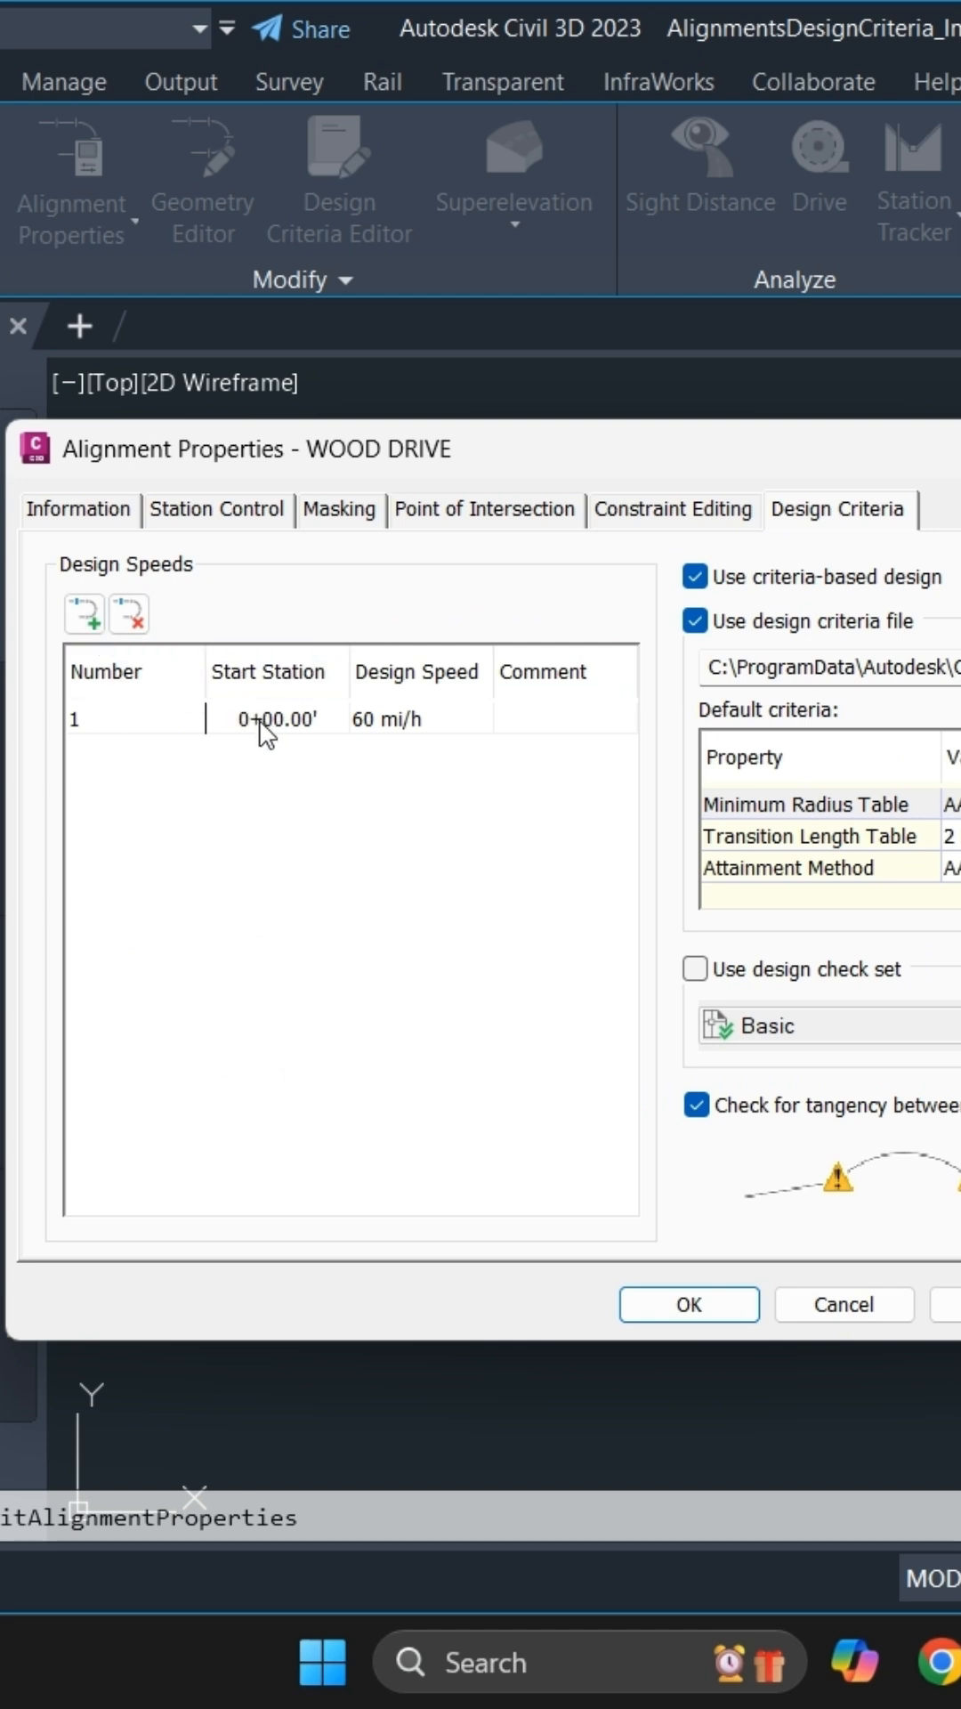
# - Add then remove an extra design speed entry, close Alignment Properties, and select WOOD DRIVE
pyautogui.click(84, 612)
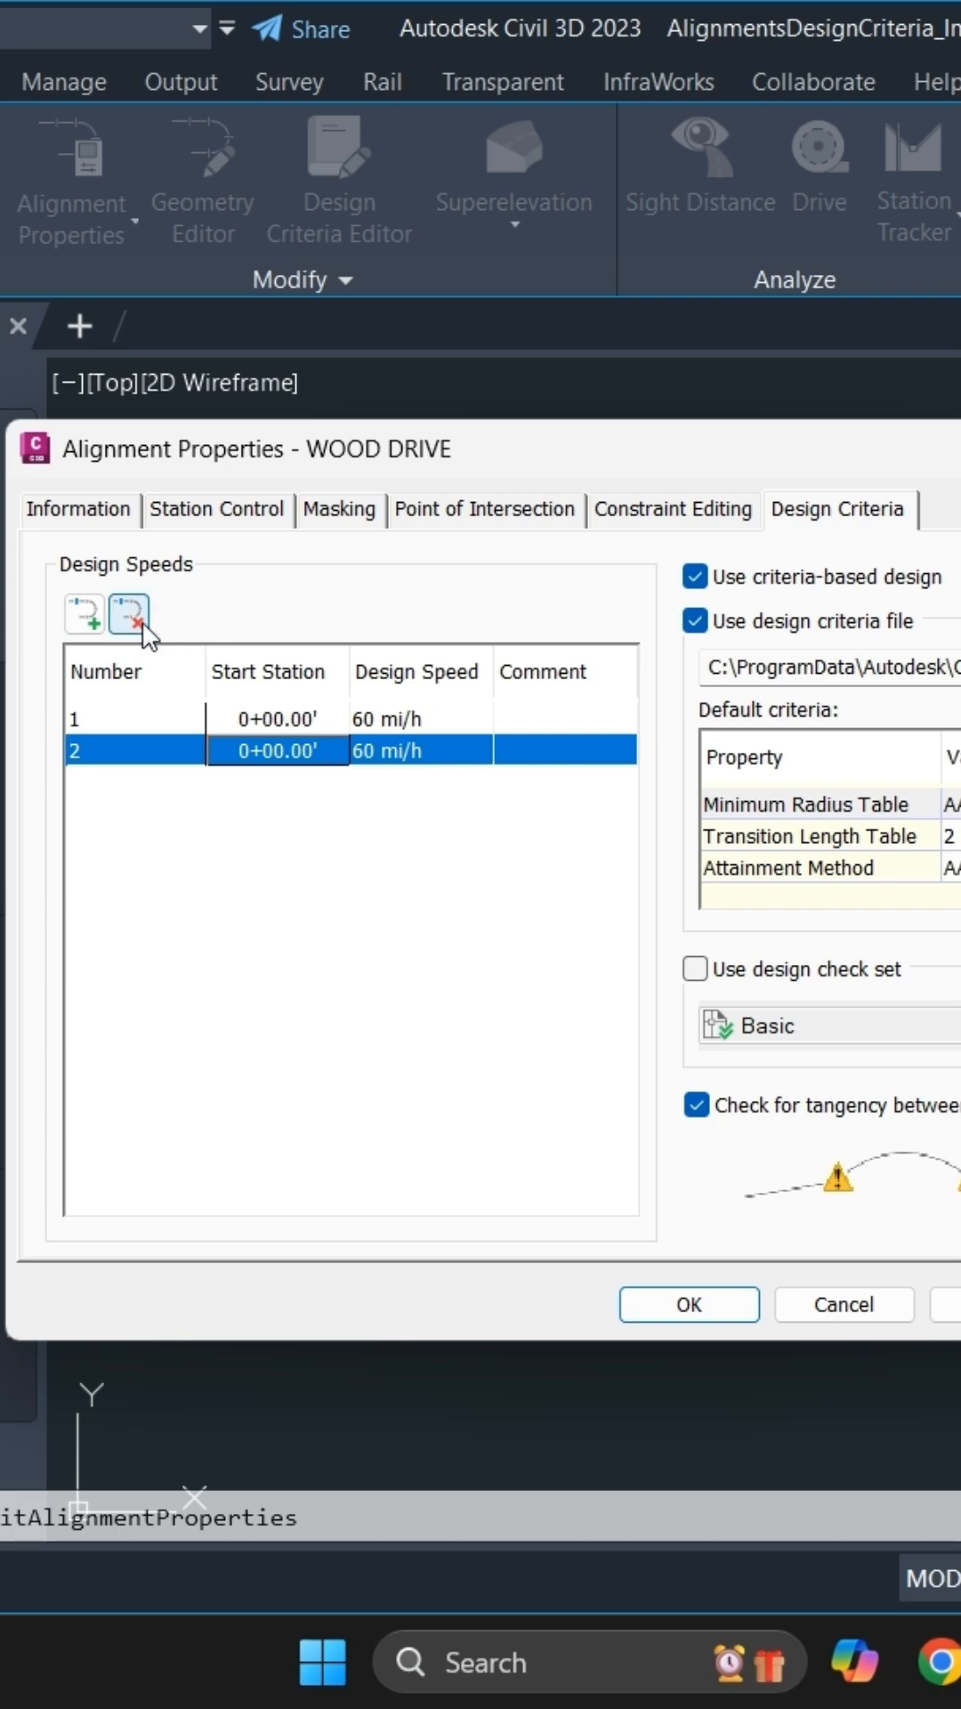
pyautogui.click(127, 613)
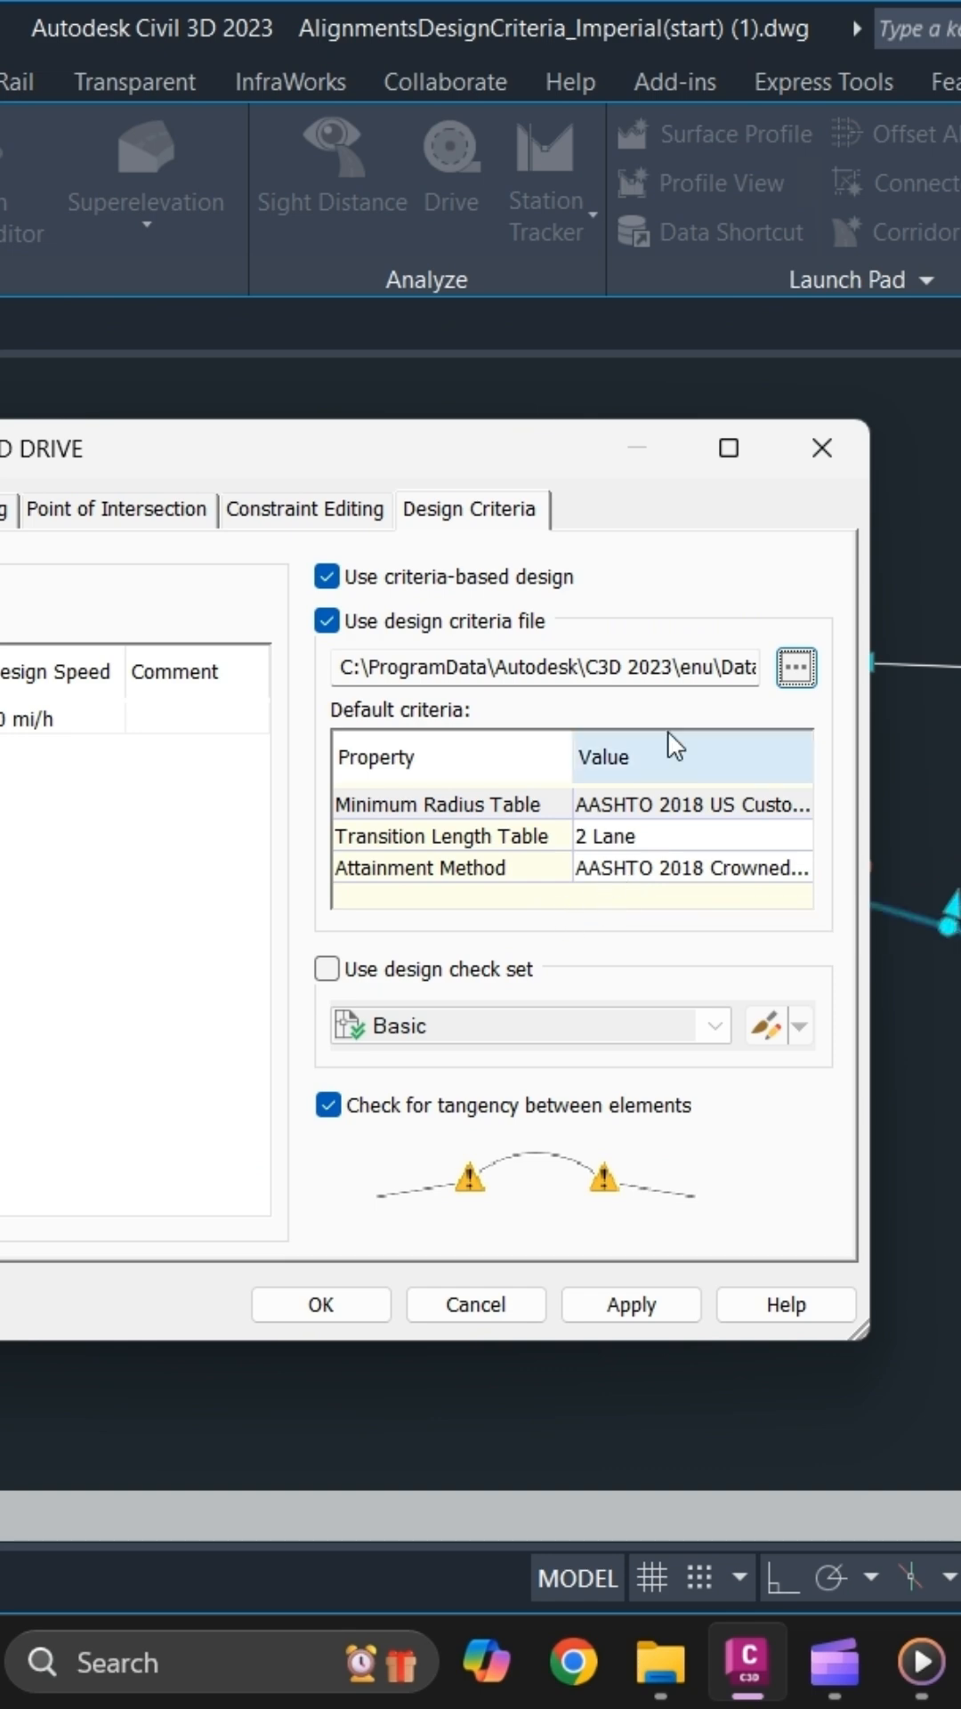
pyautogui.moveTo(821, 448)
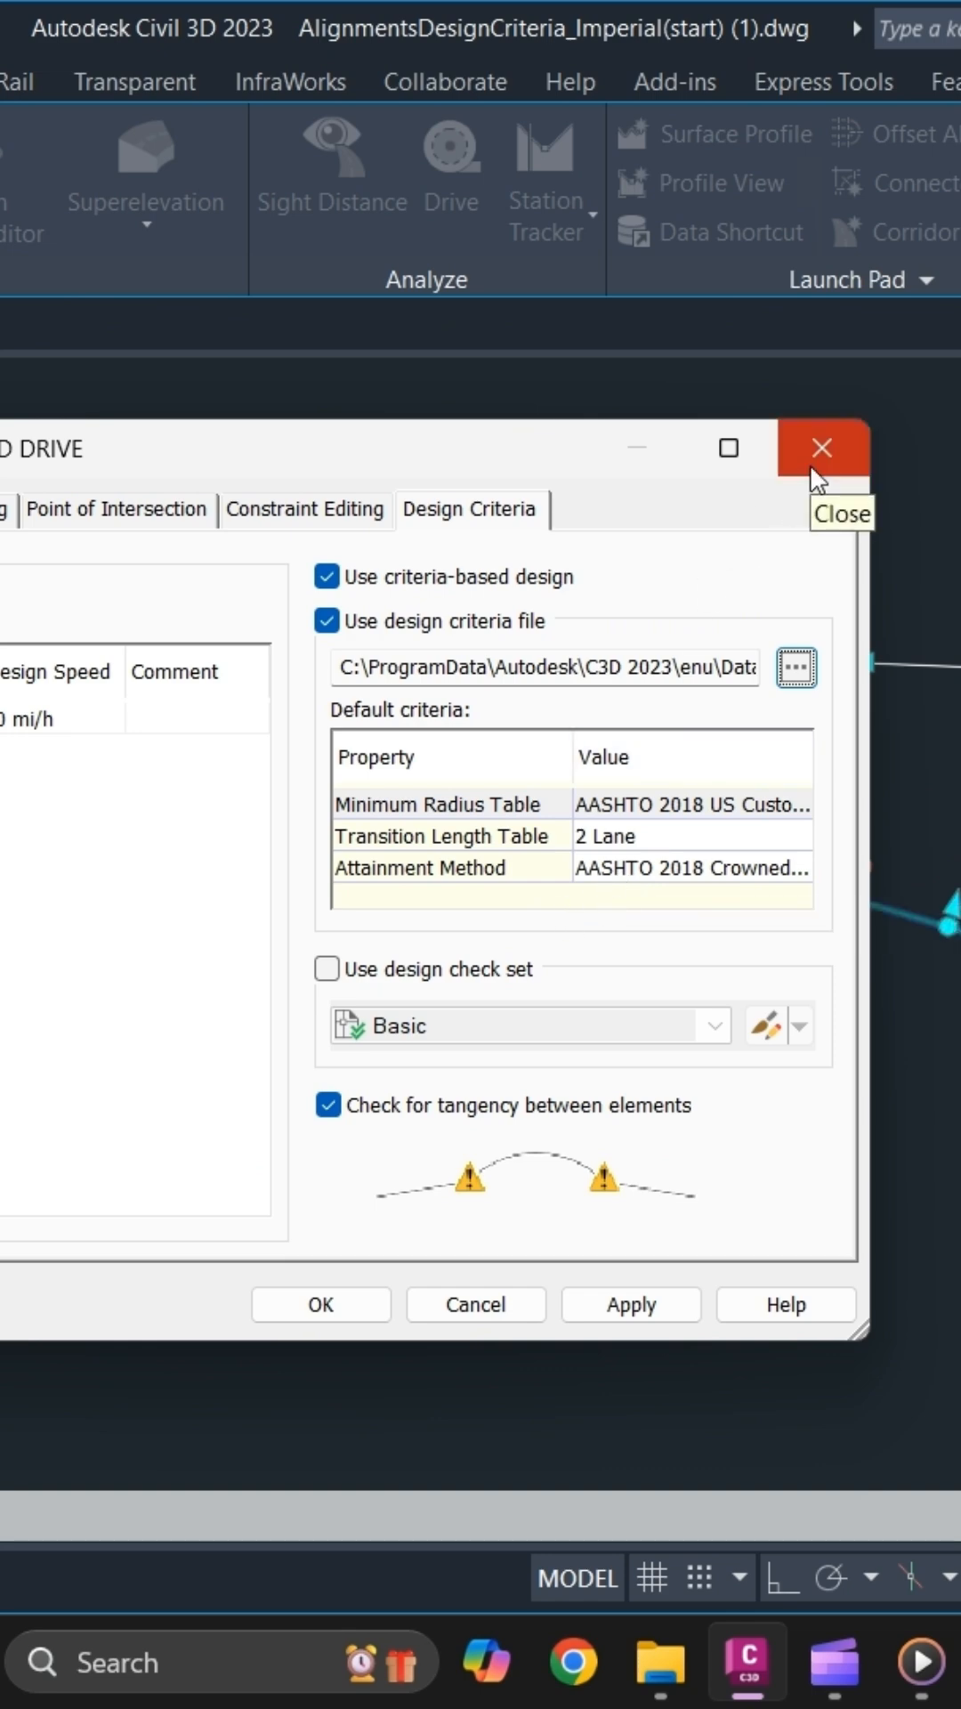
pyautogui.click(821, 448)
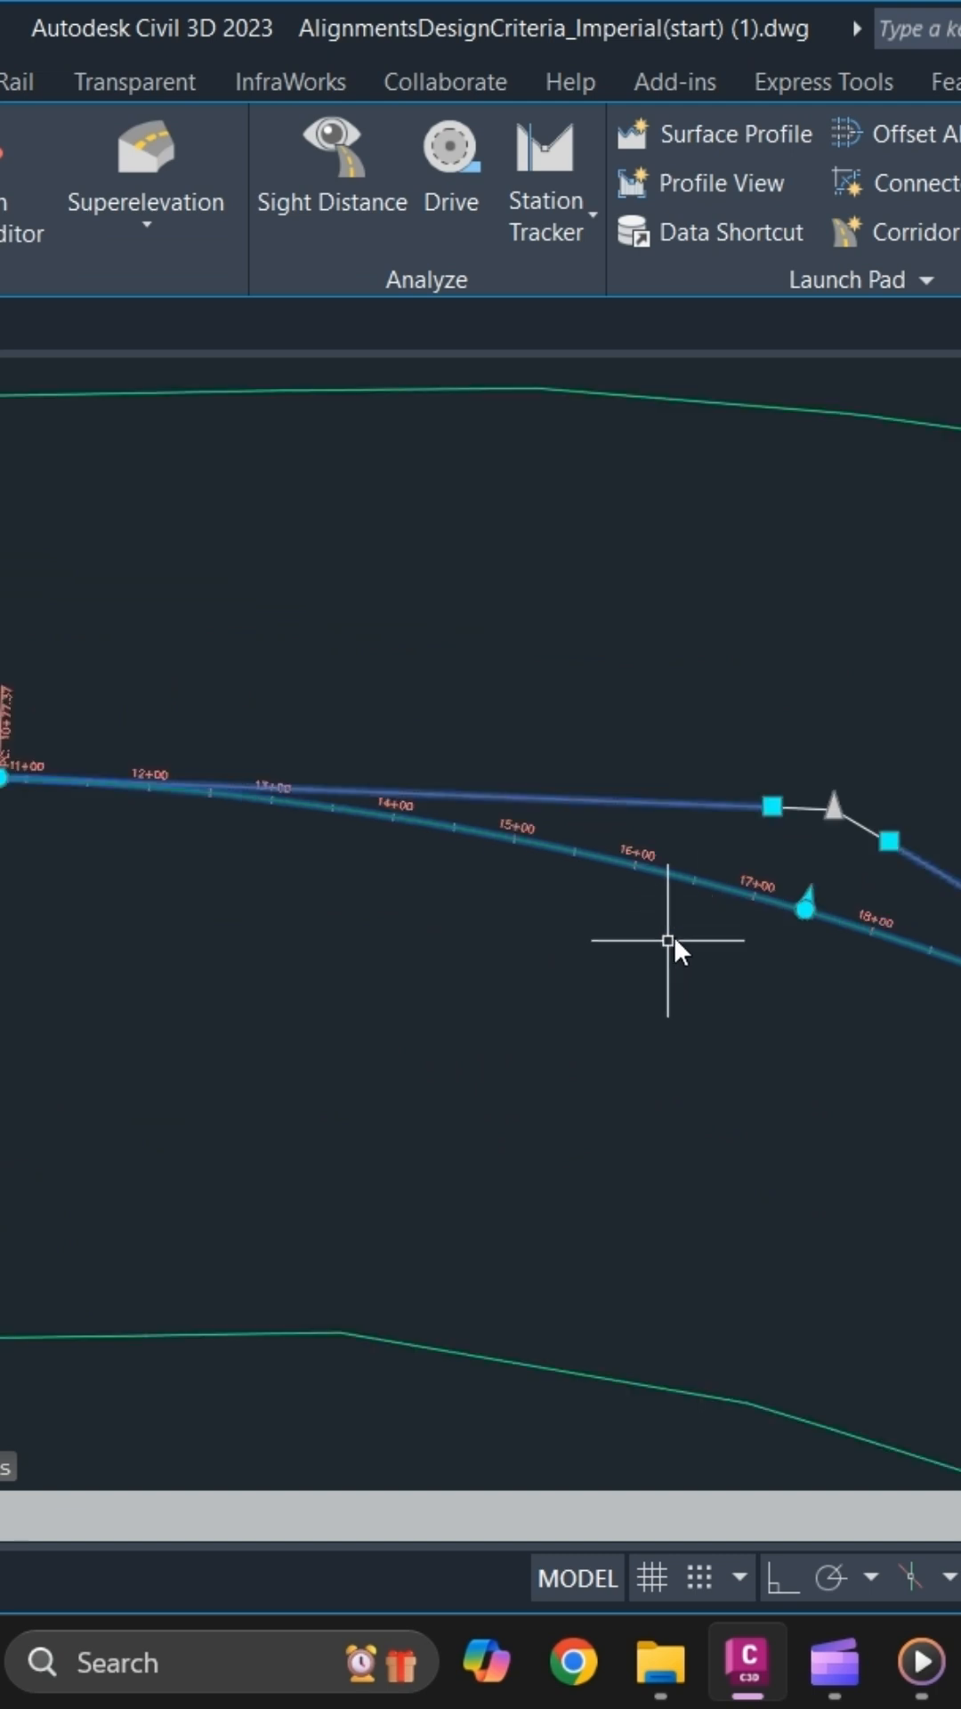
pyautogui.scroll(3)
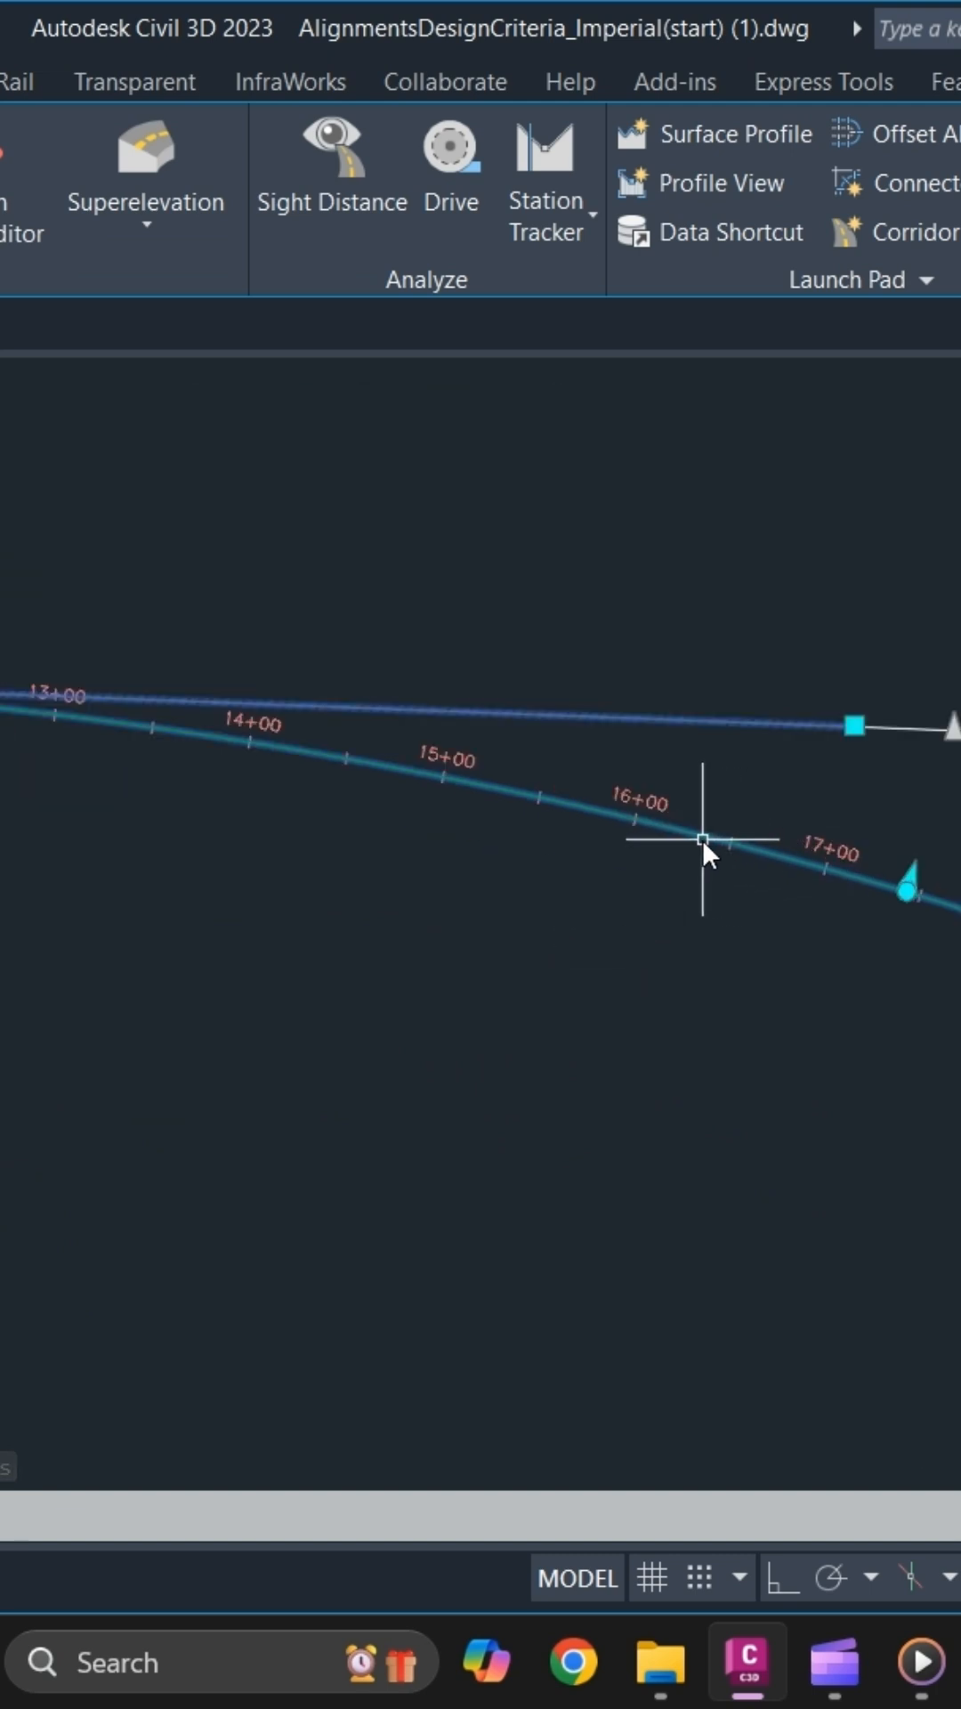
pyautogui.click(145, 202)
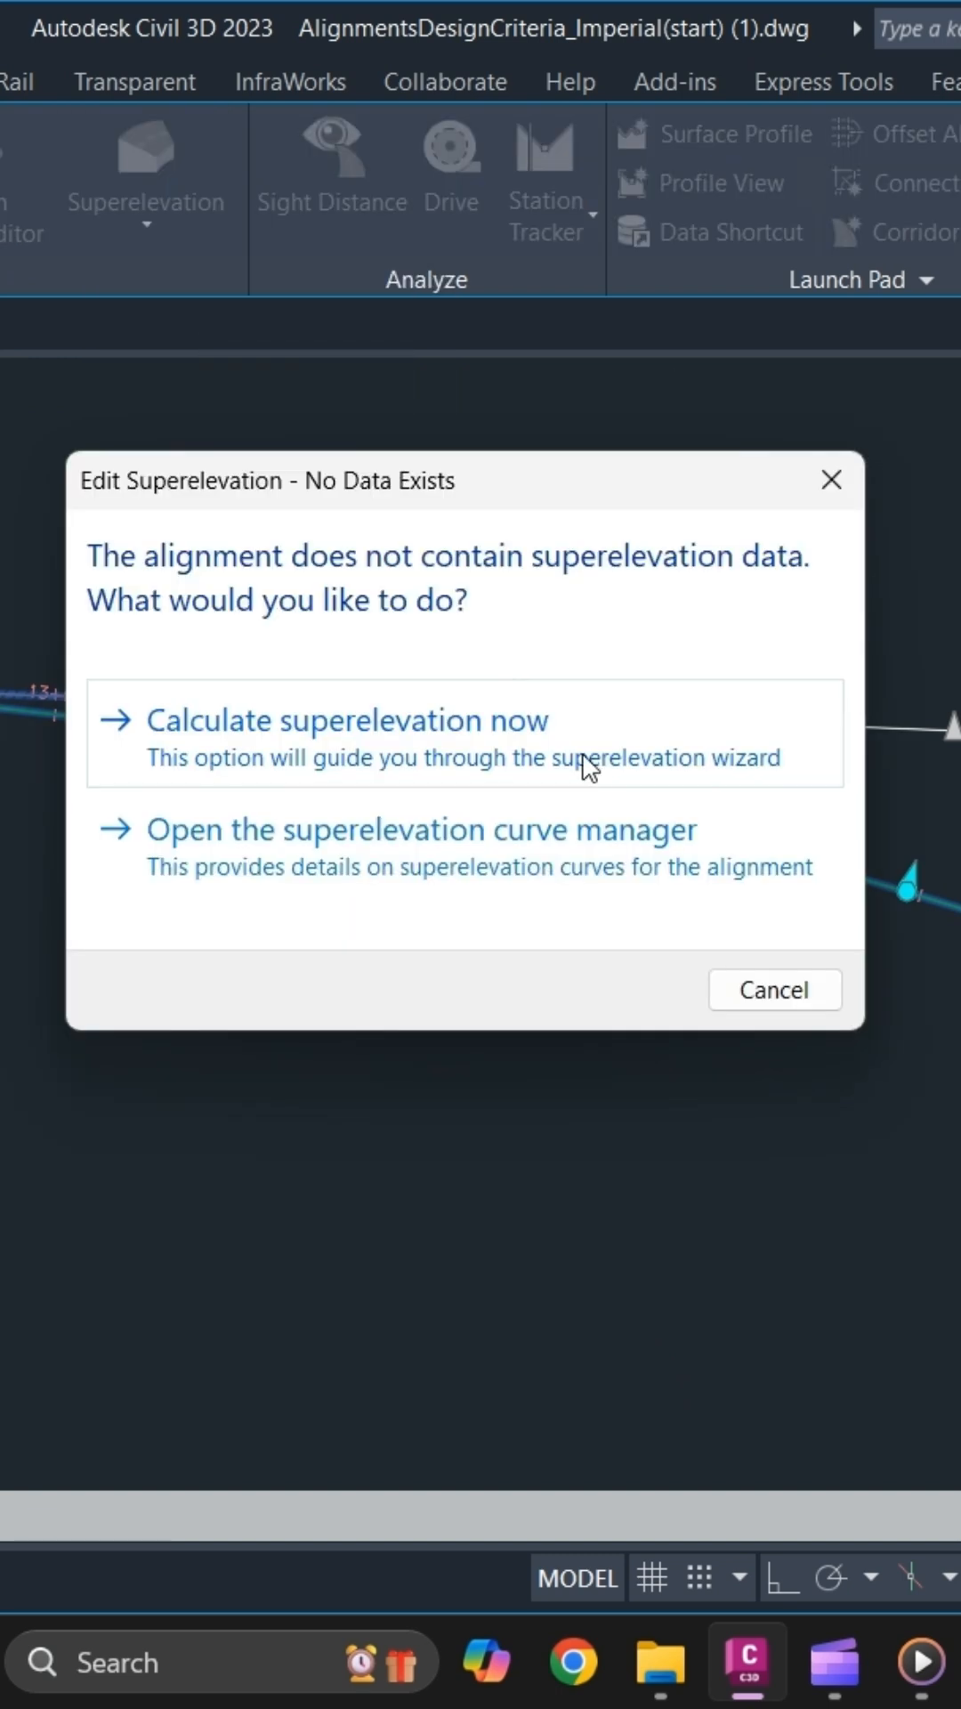
pyautogui.moveTo(649, 724)
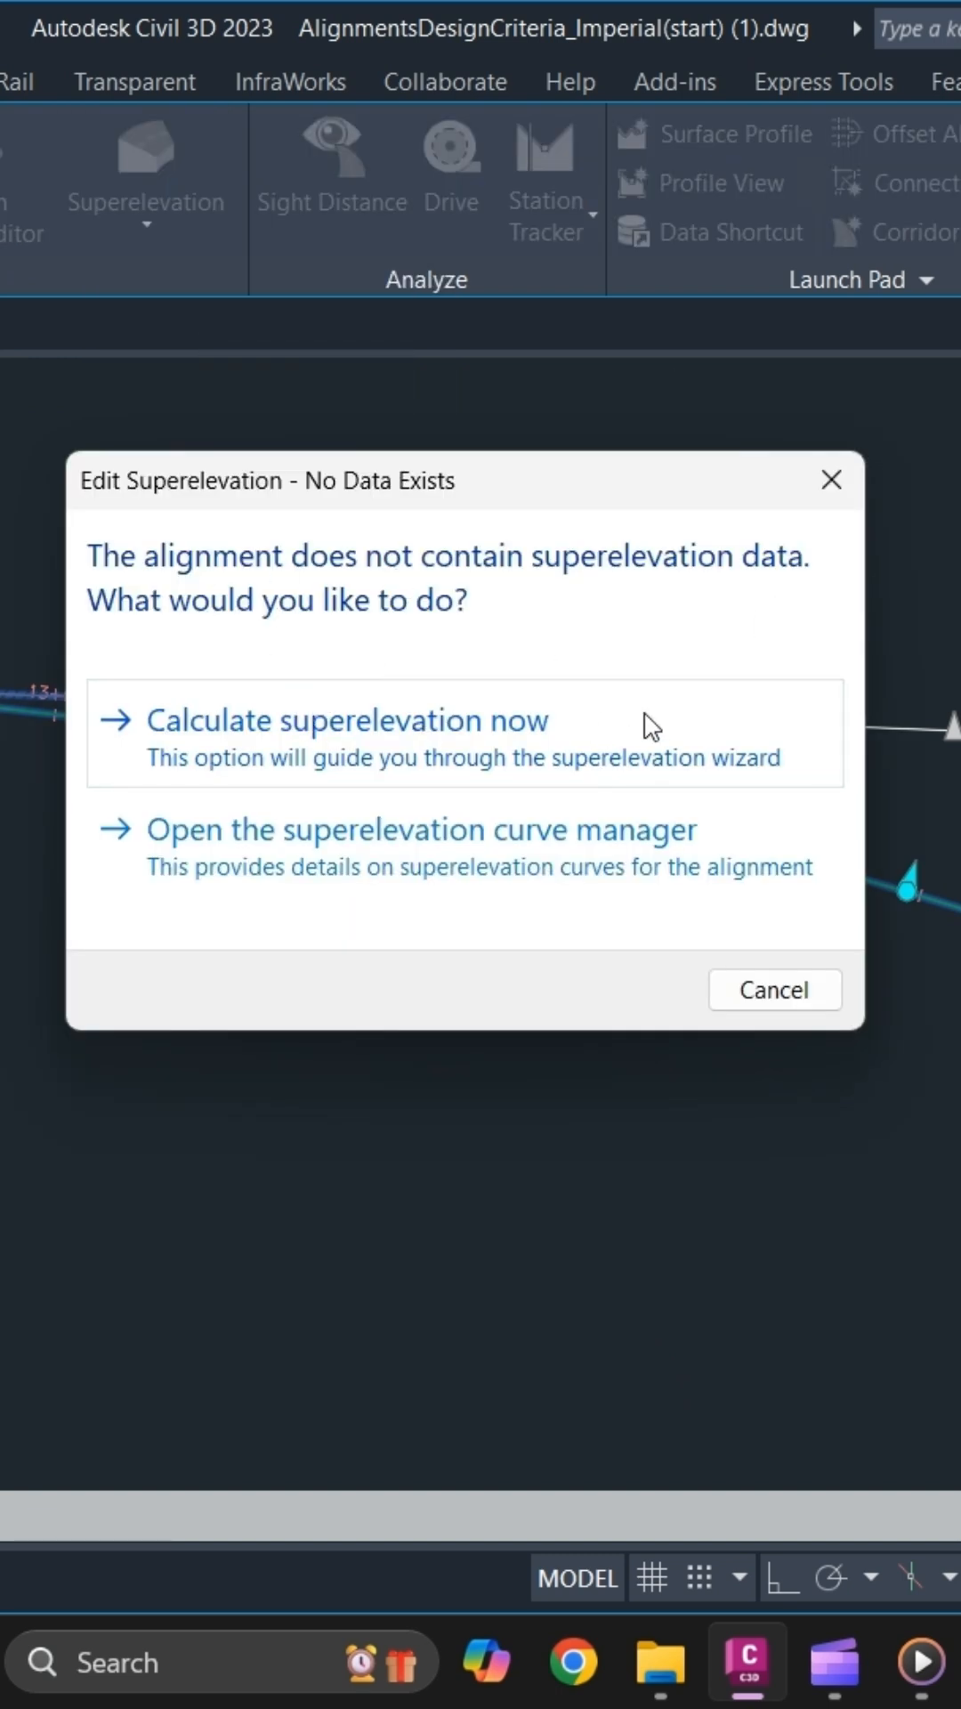
# - Choose 'Calculate superelevation now' to launch the wizard with Undivided Crowned, Center Baseline pivot
pyautogui.click(344, 719)
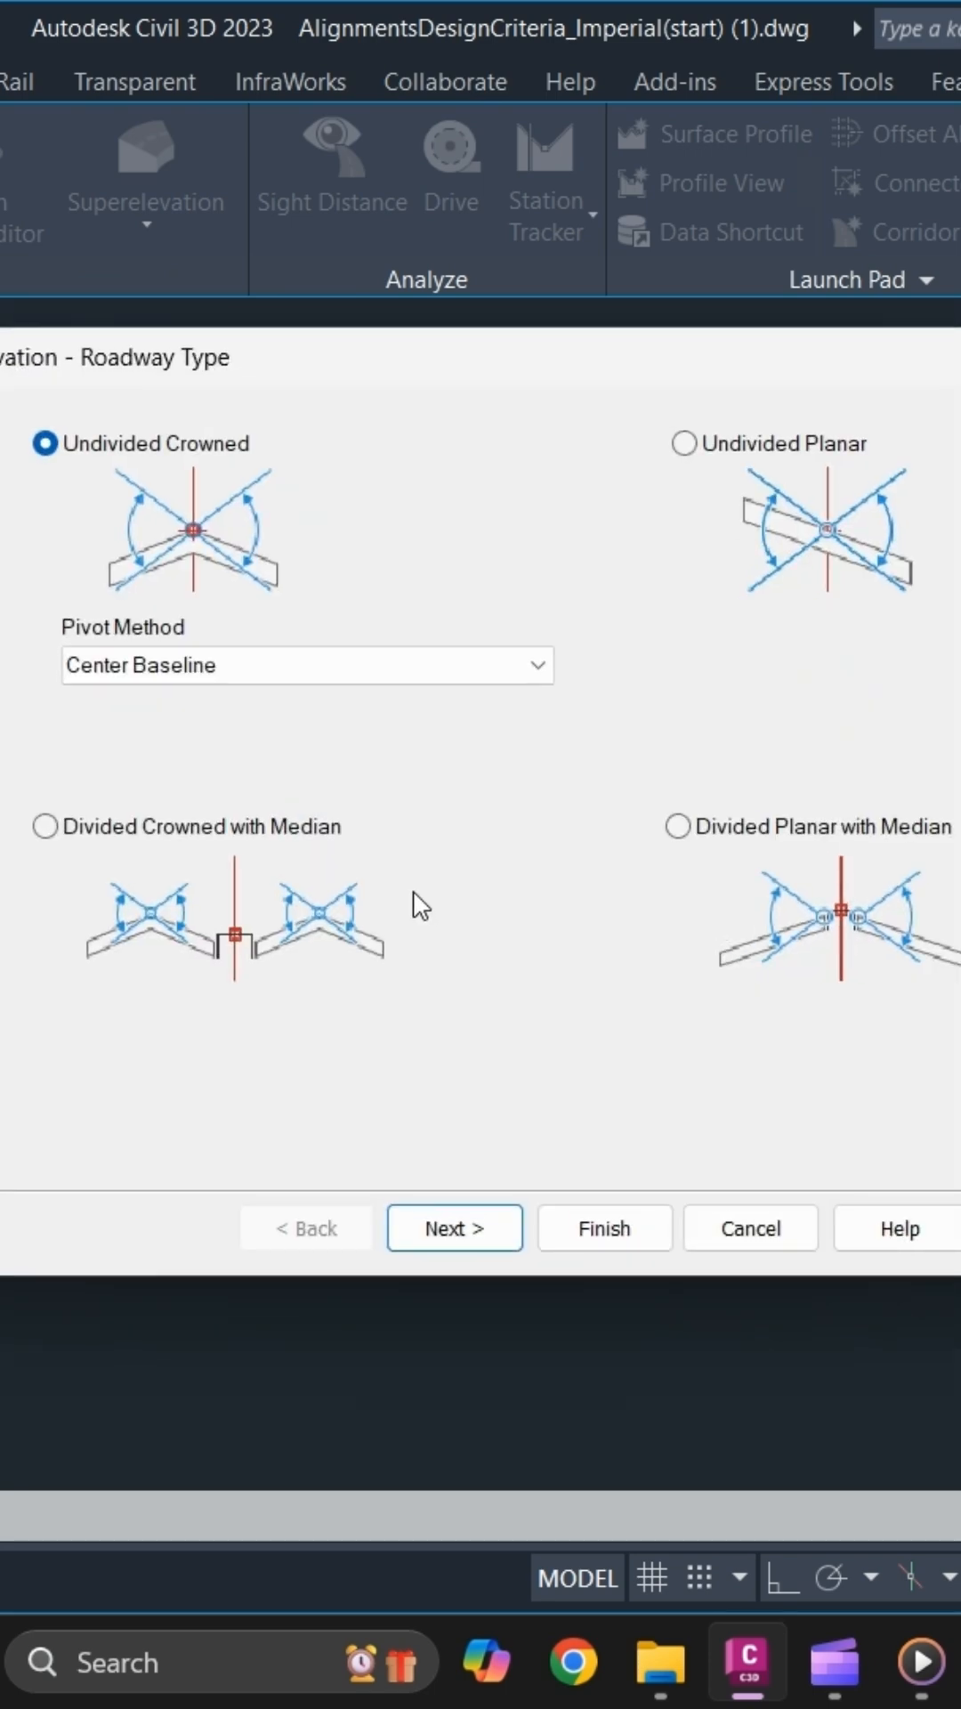
pyautogui.moveTo(242, 362)
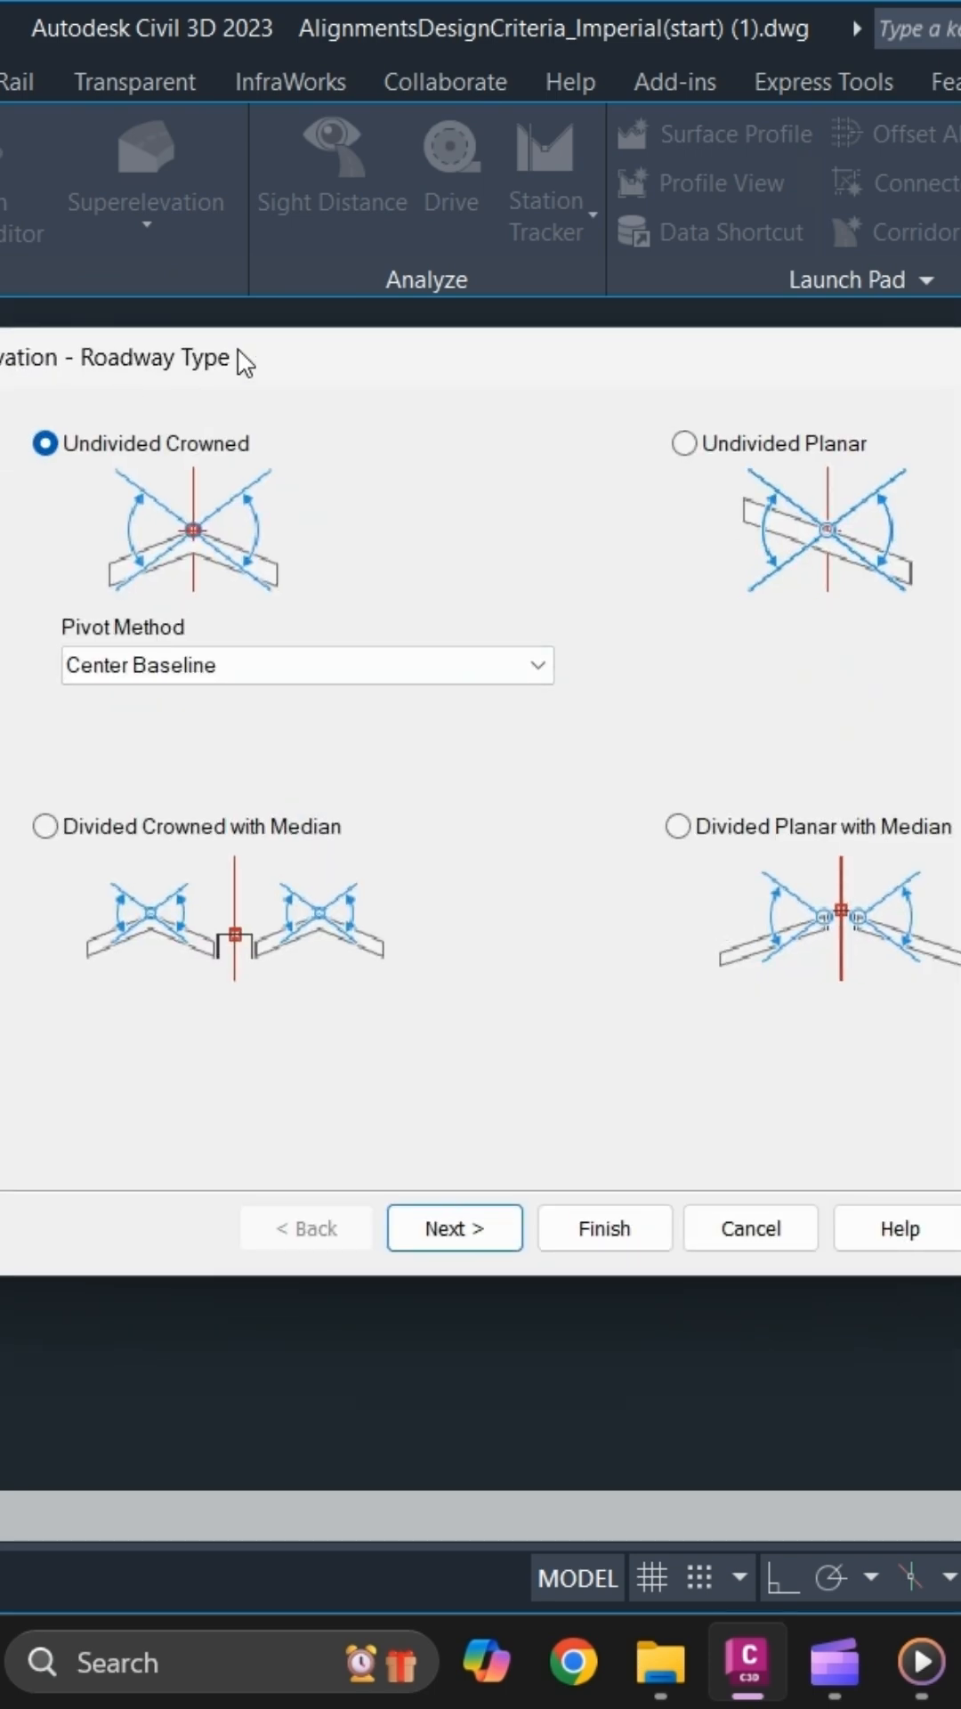
pyautogui.moveTo(237, 402)
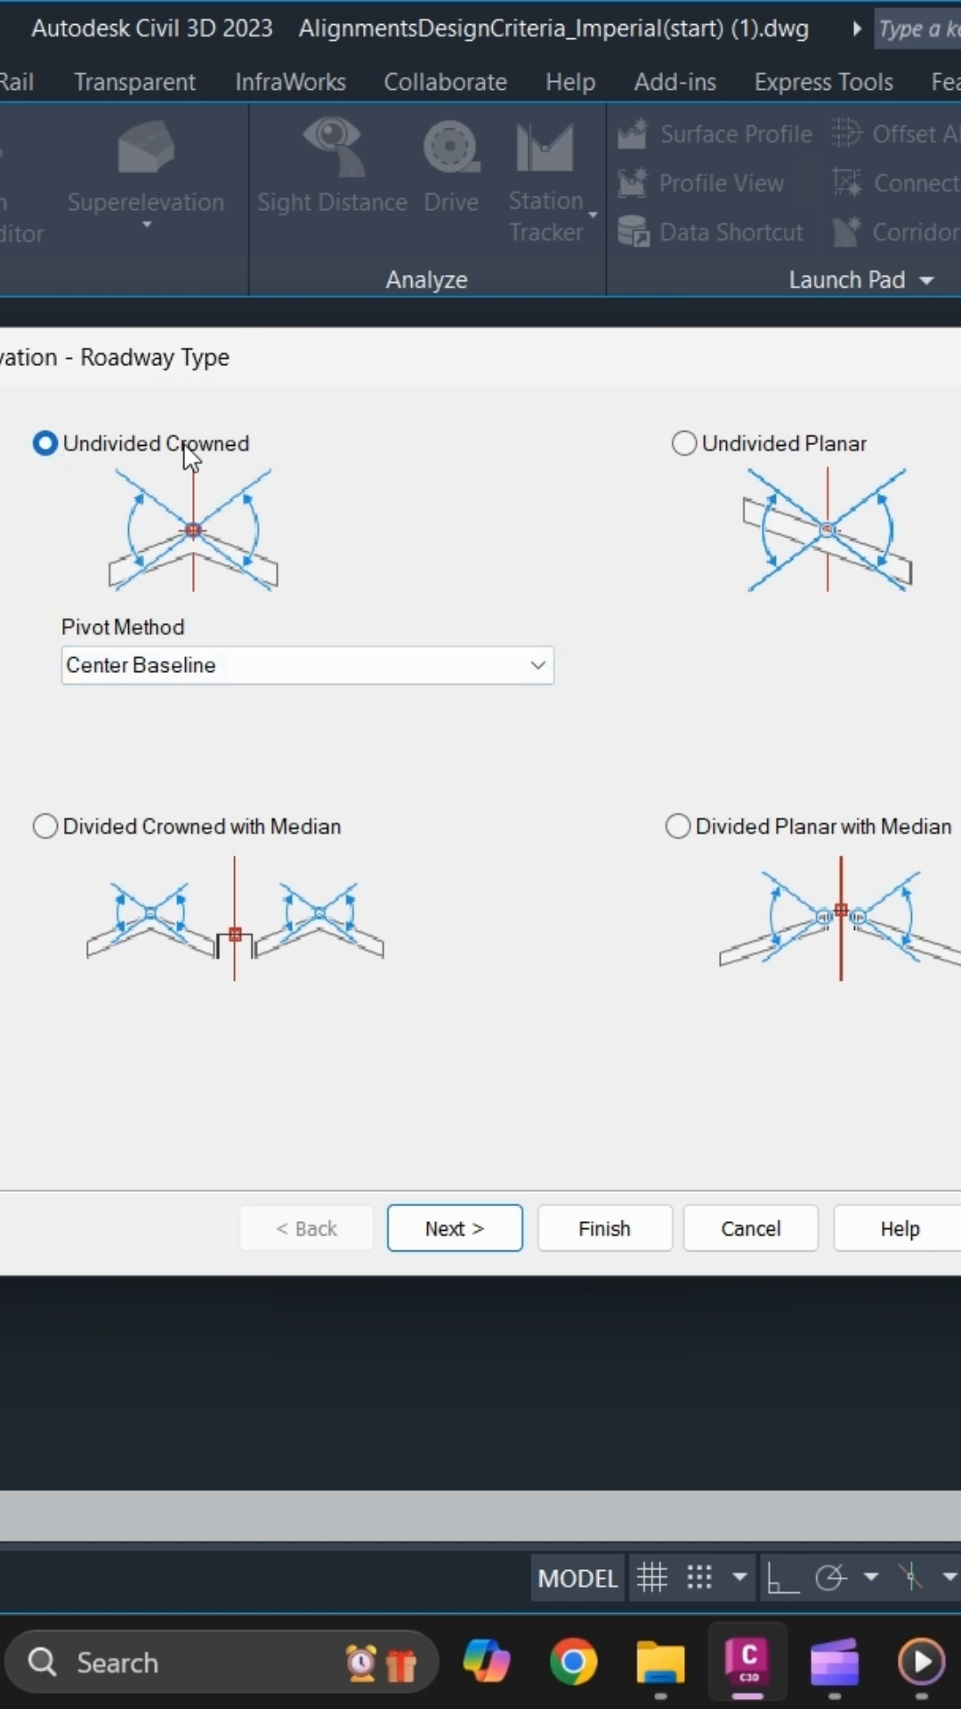
pyautogui.moveTo(76, 864)
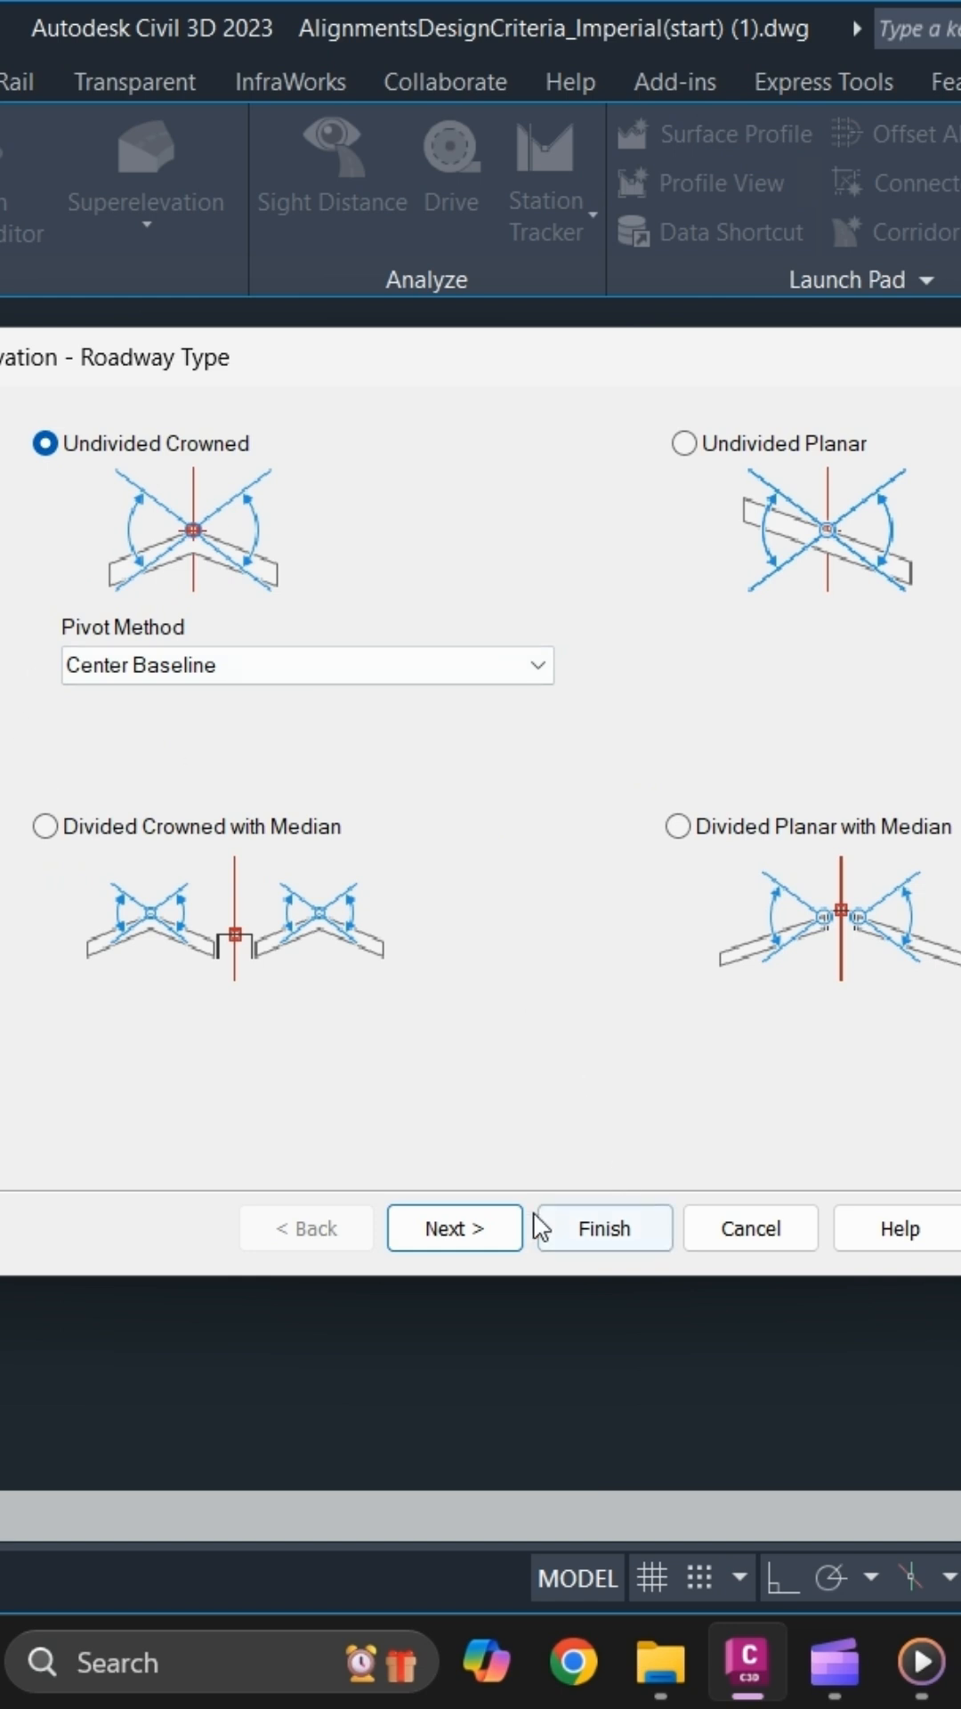
# - Accept Undivided Crowned roadway type and default 12.00' lanes at -2.00% slope
pyautogui.click(454, 1227)
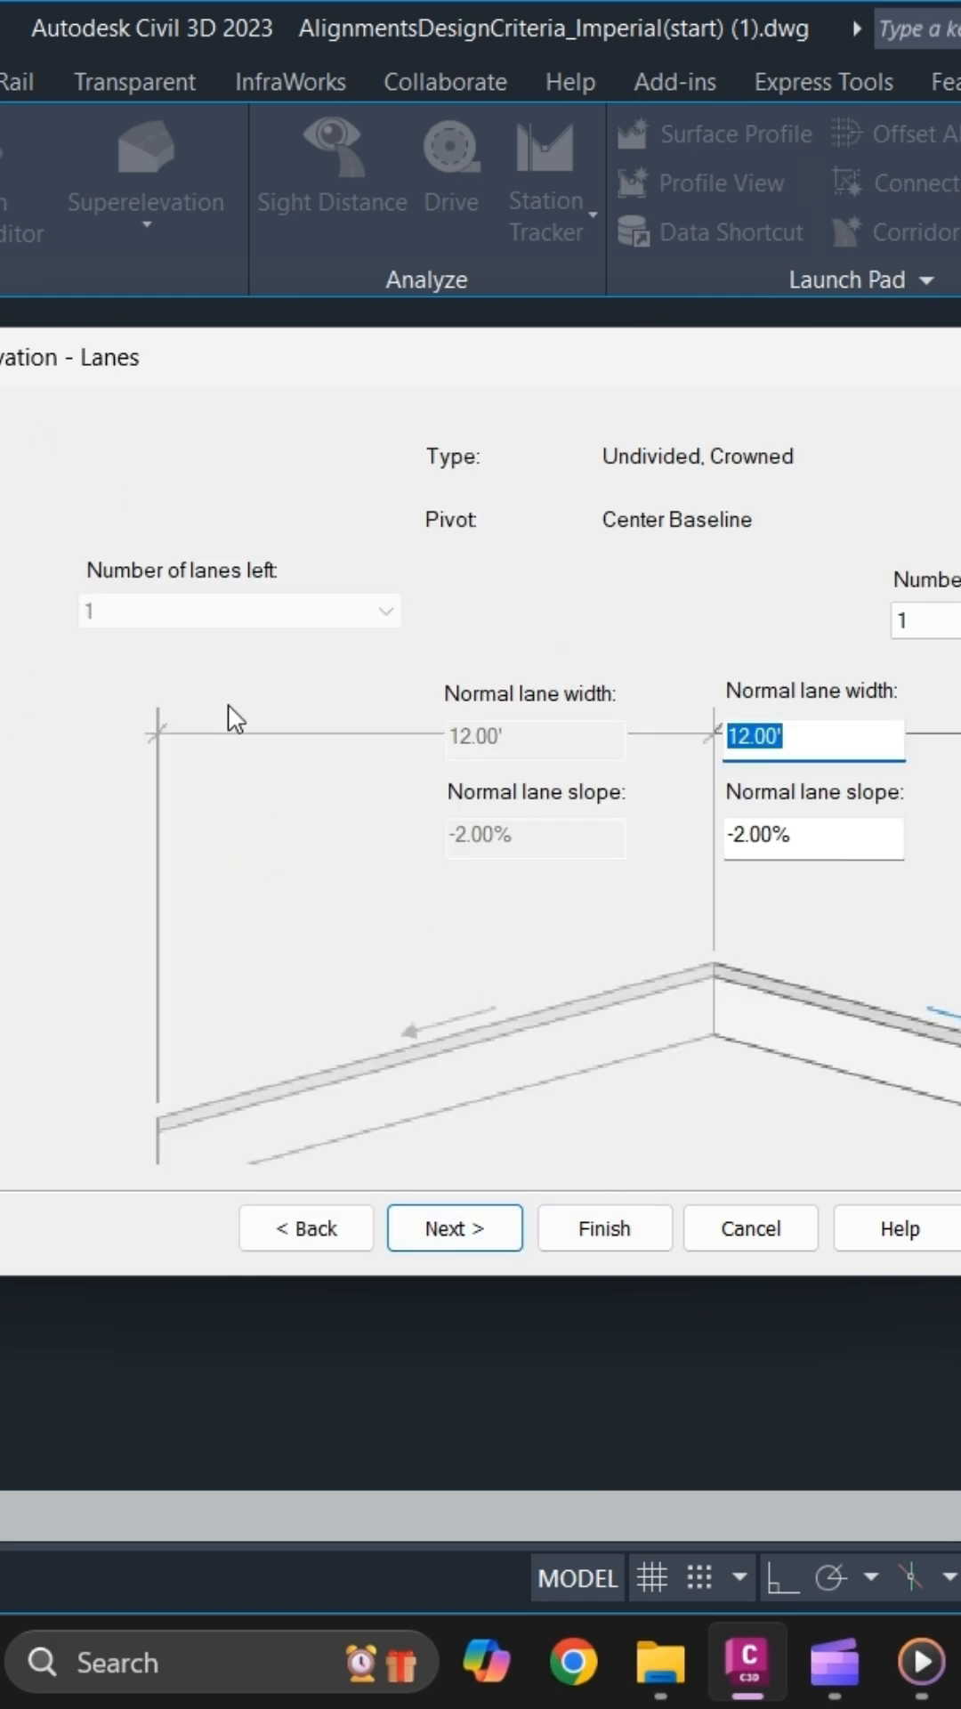
pyautogui.moveTo(269, 718)
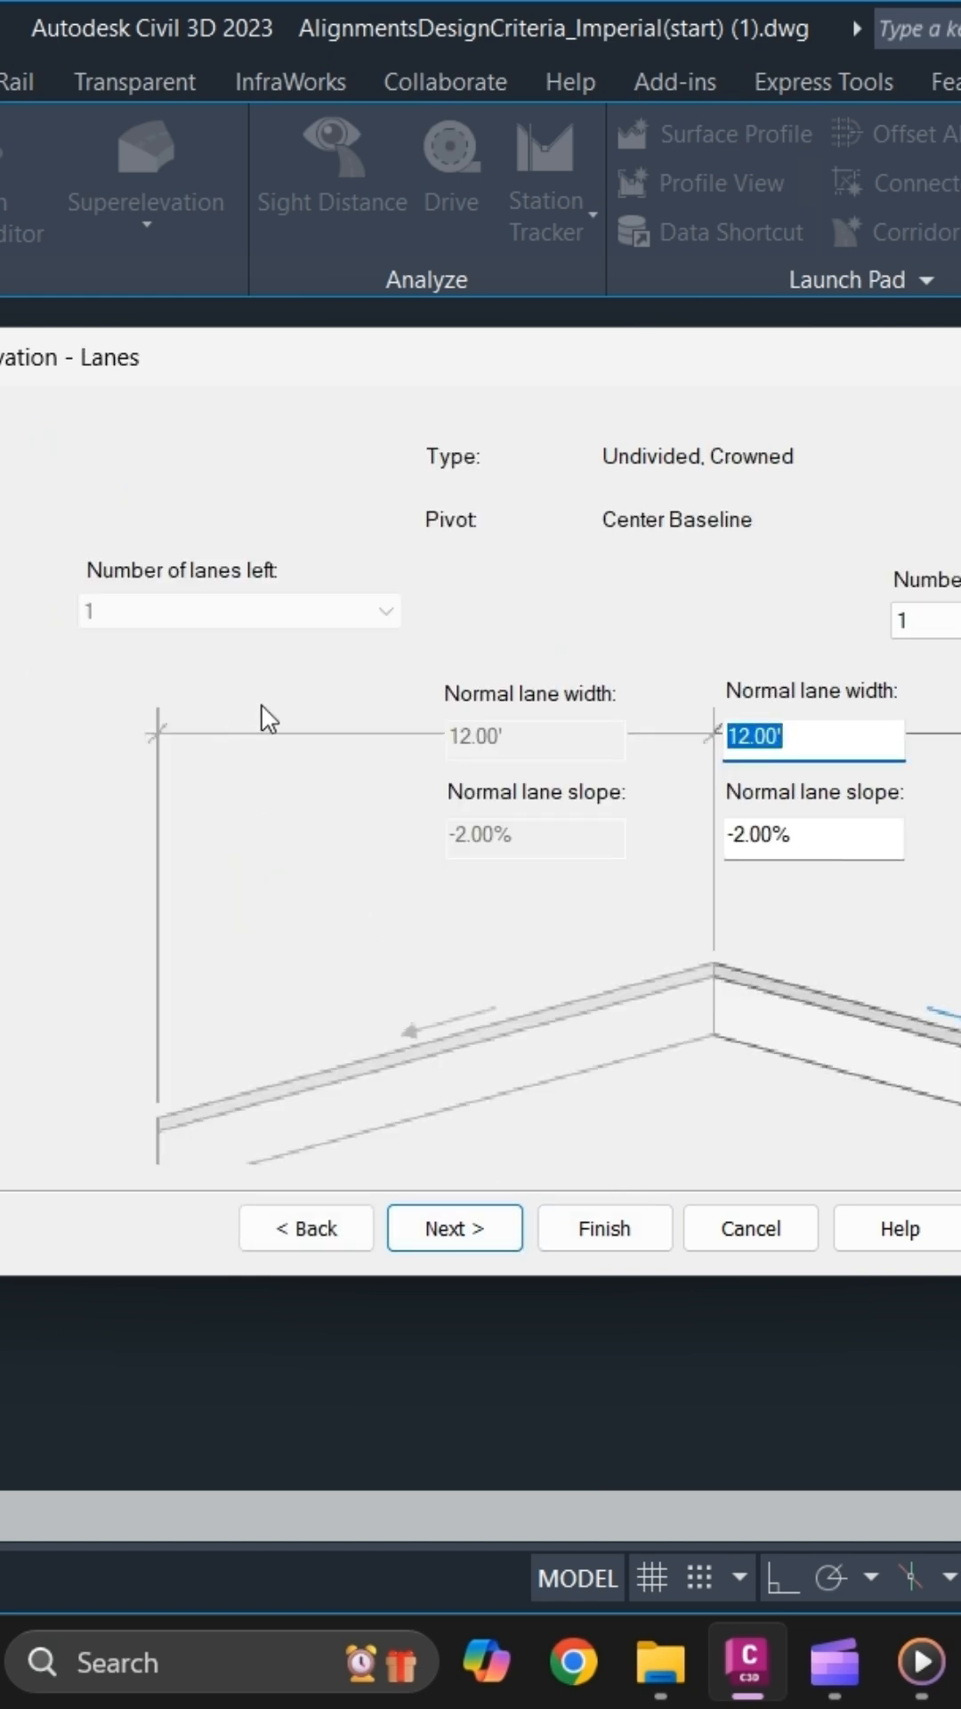
pyautogui.moveTo(782, 839)
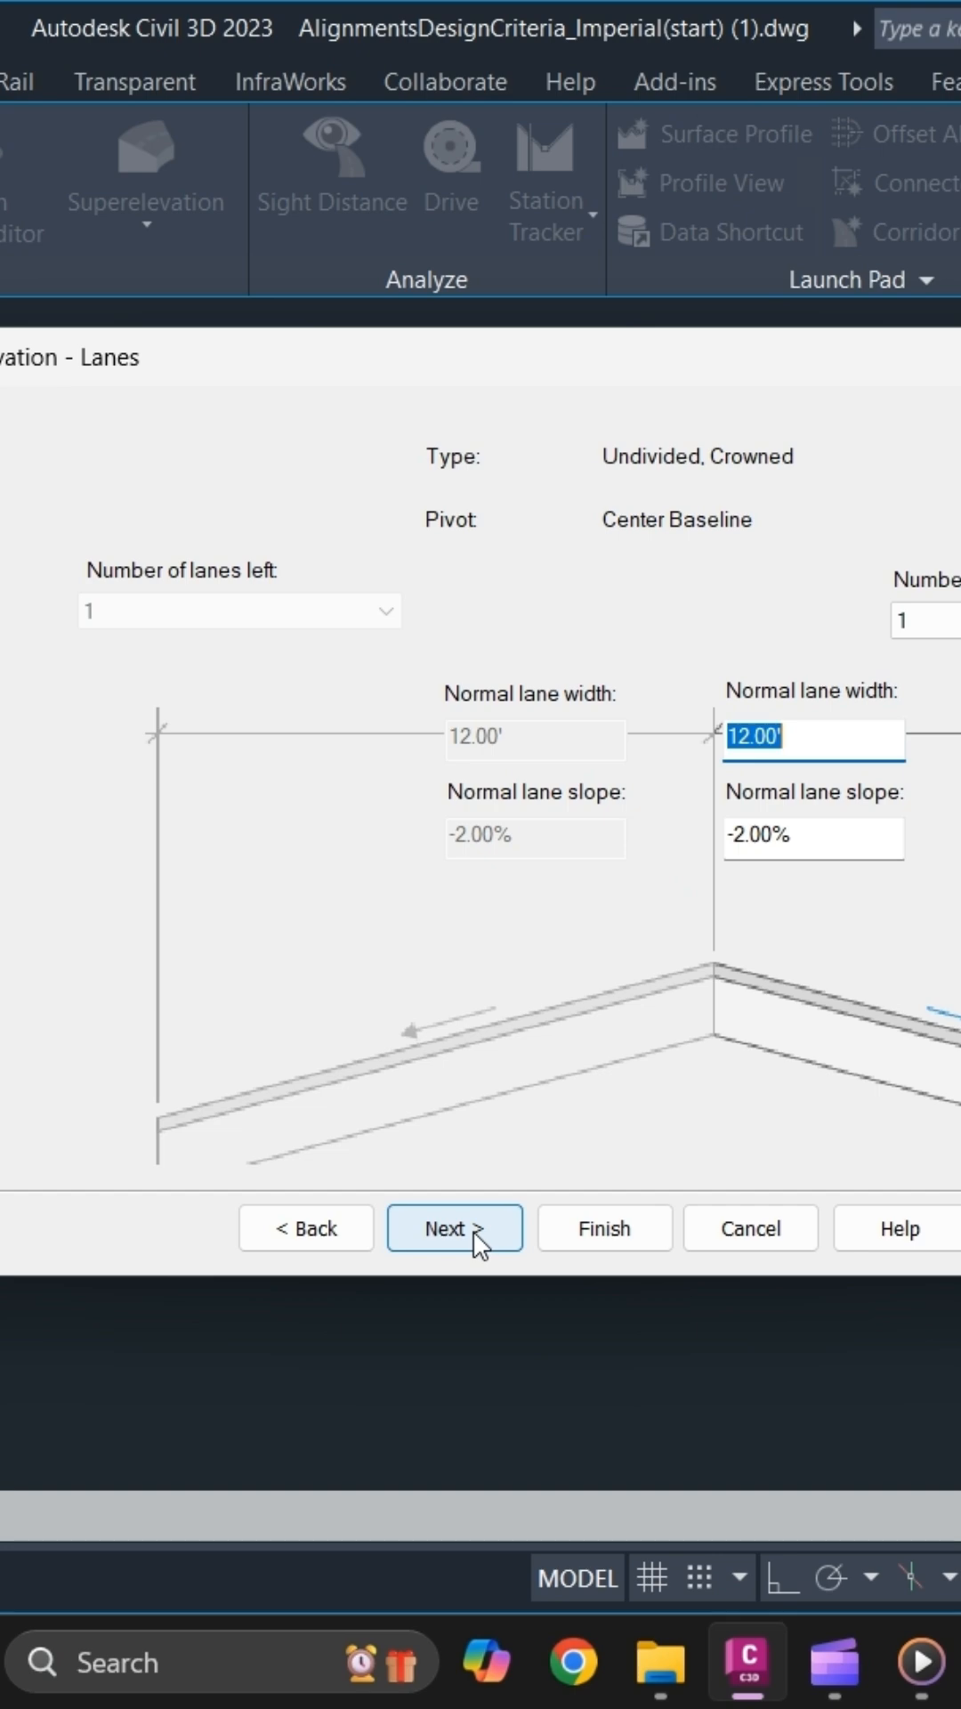
pyautogui.click(454, 1228)
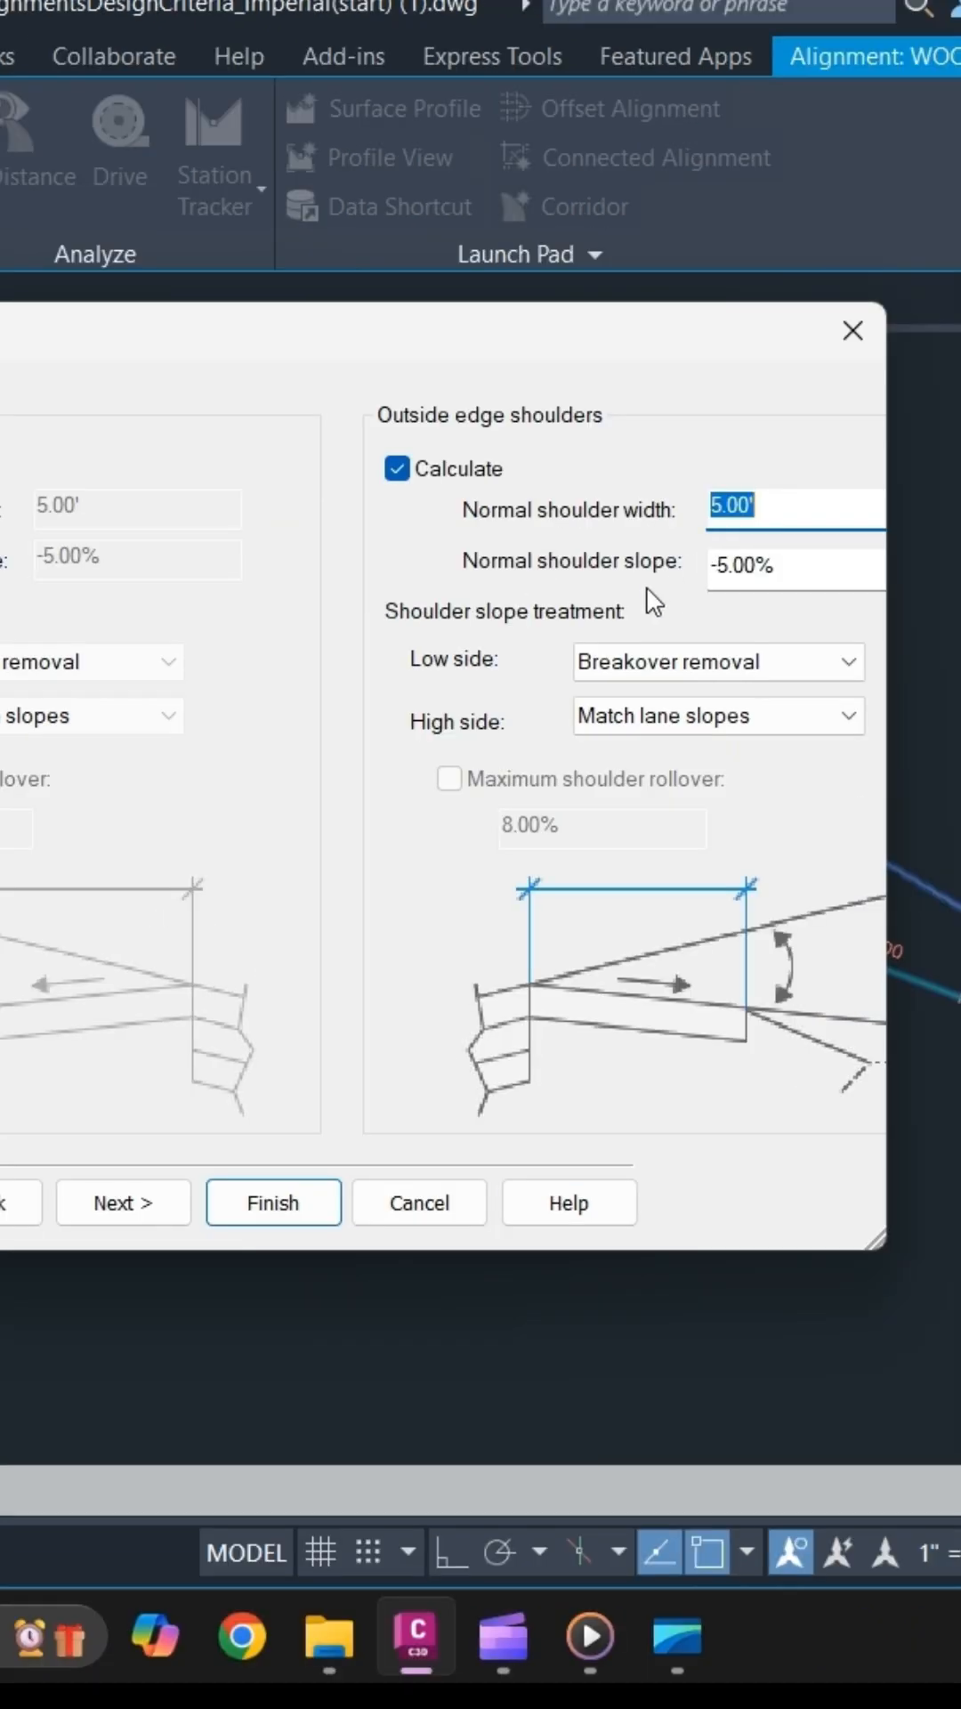
pyautogui.moveTo(703, 615)
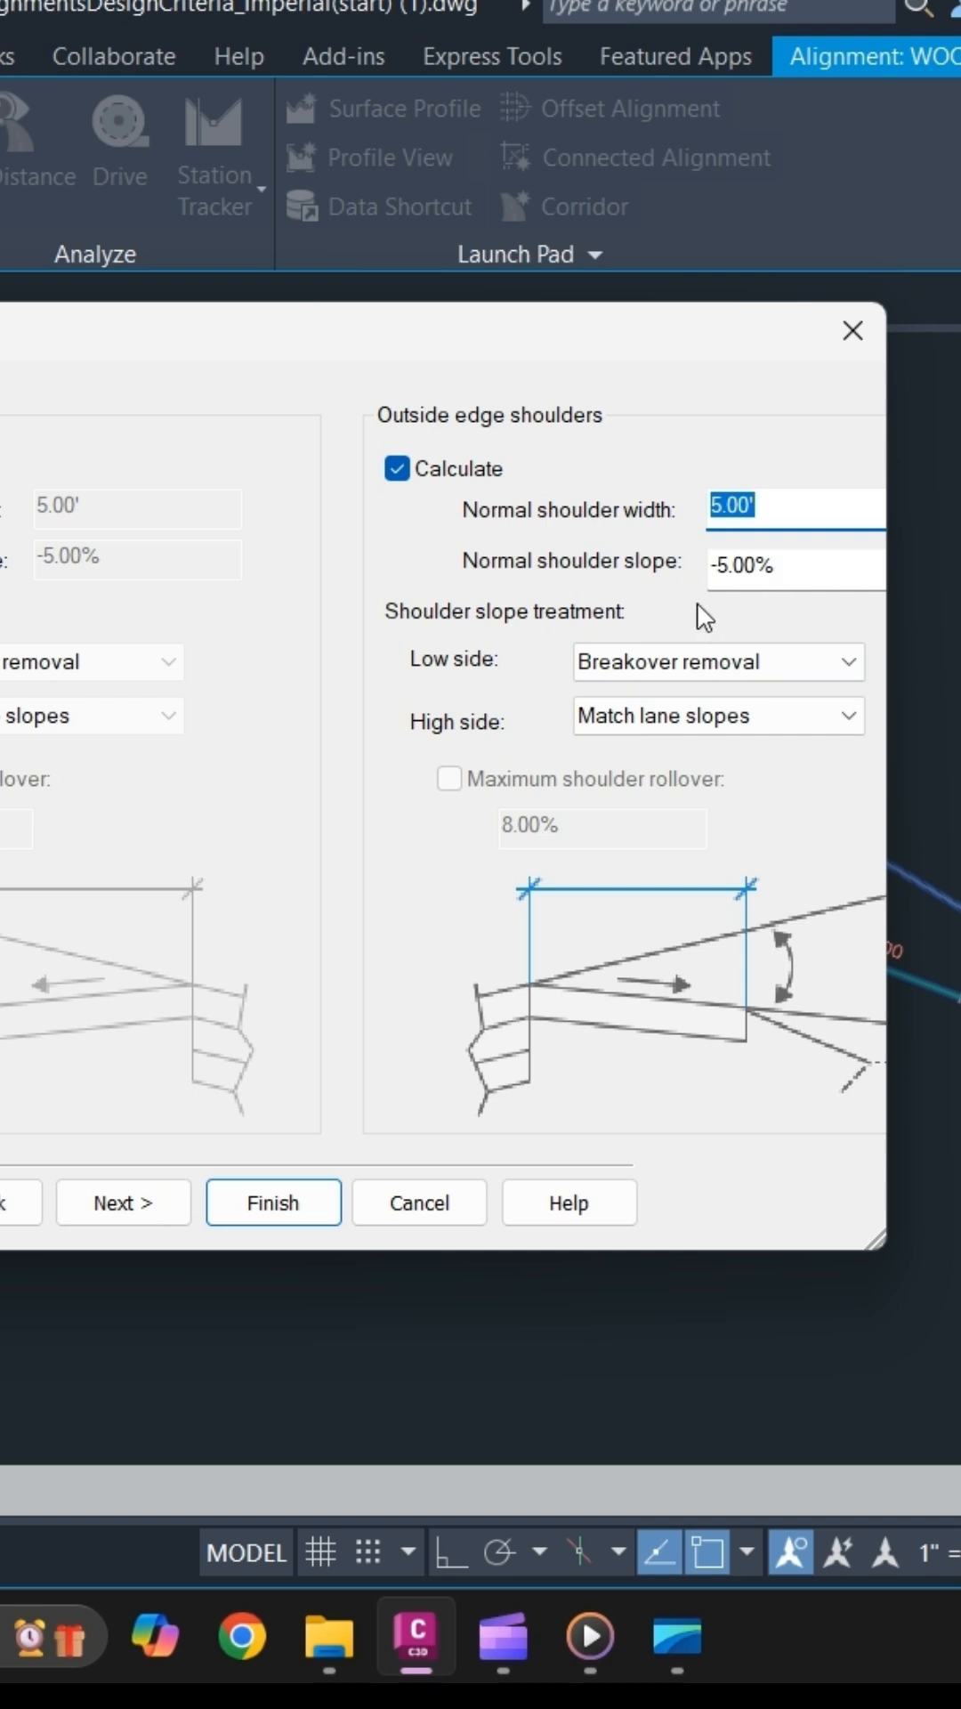
pyautogui.moveTo(423, 763)
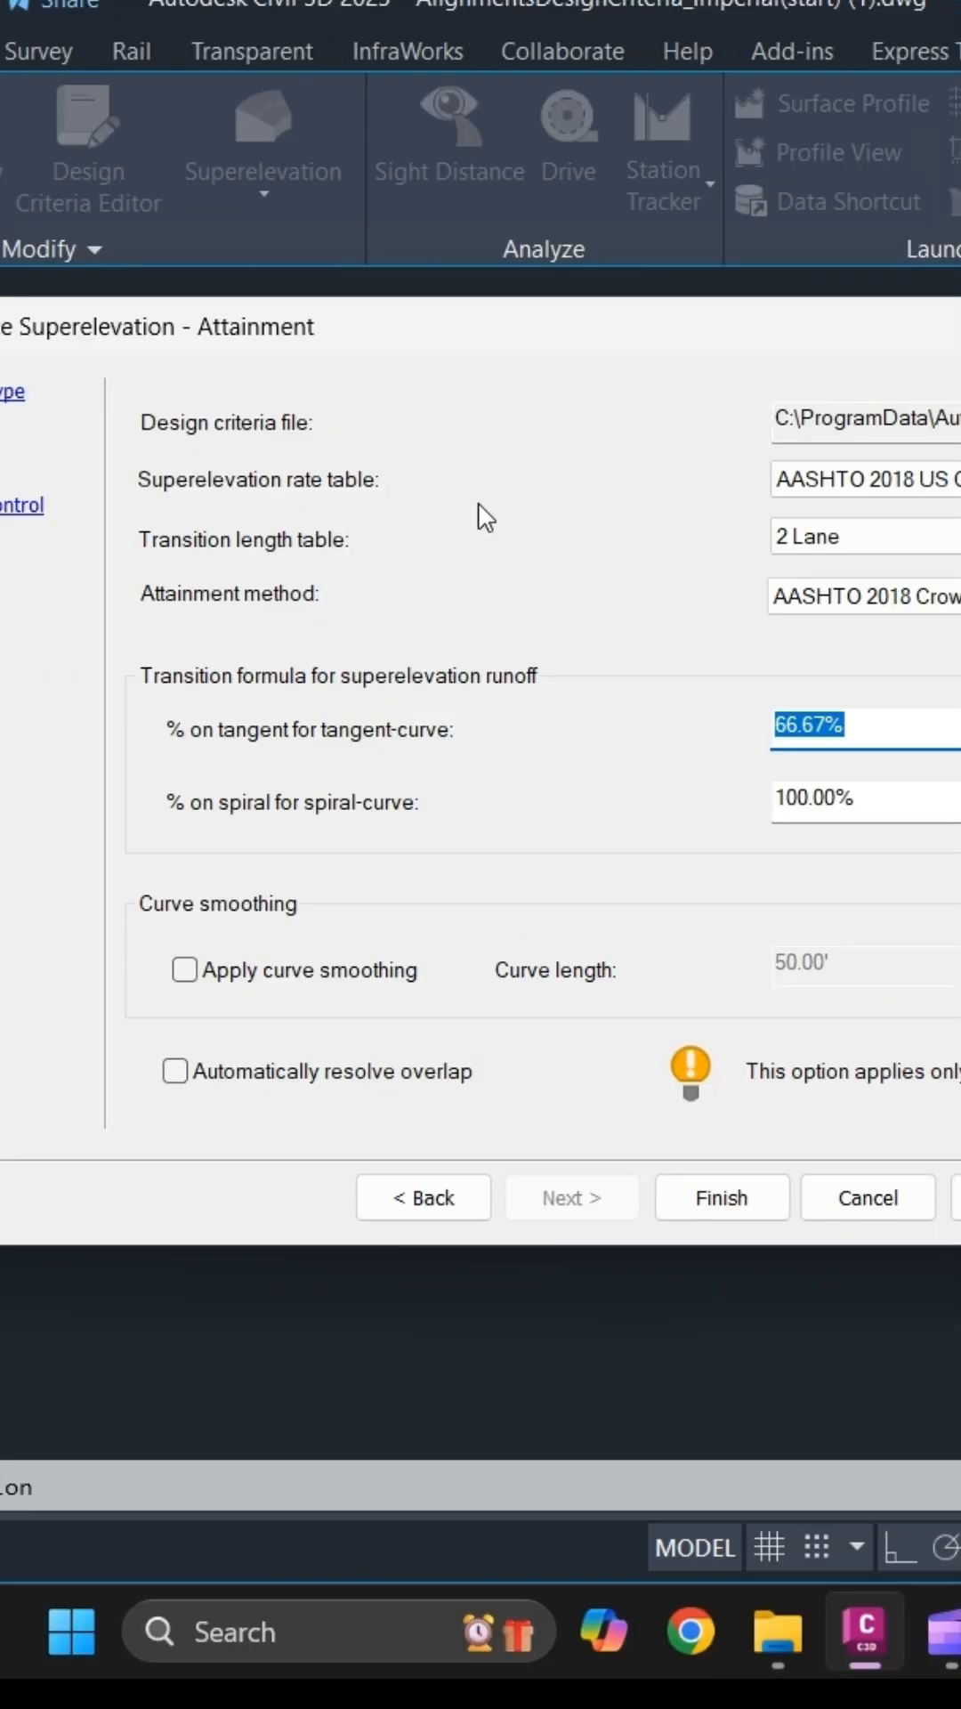
pyautogui.moveTo(488, 869)
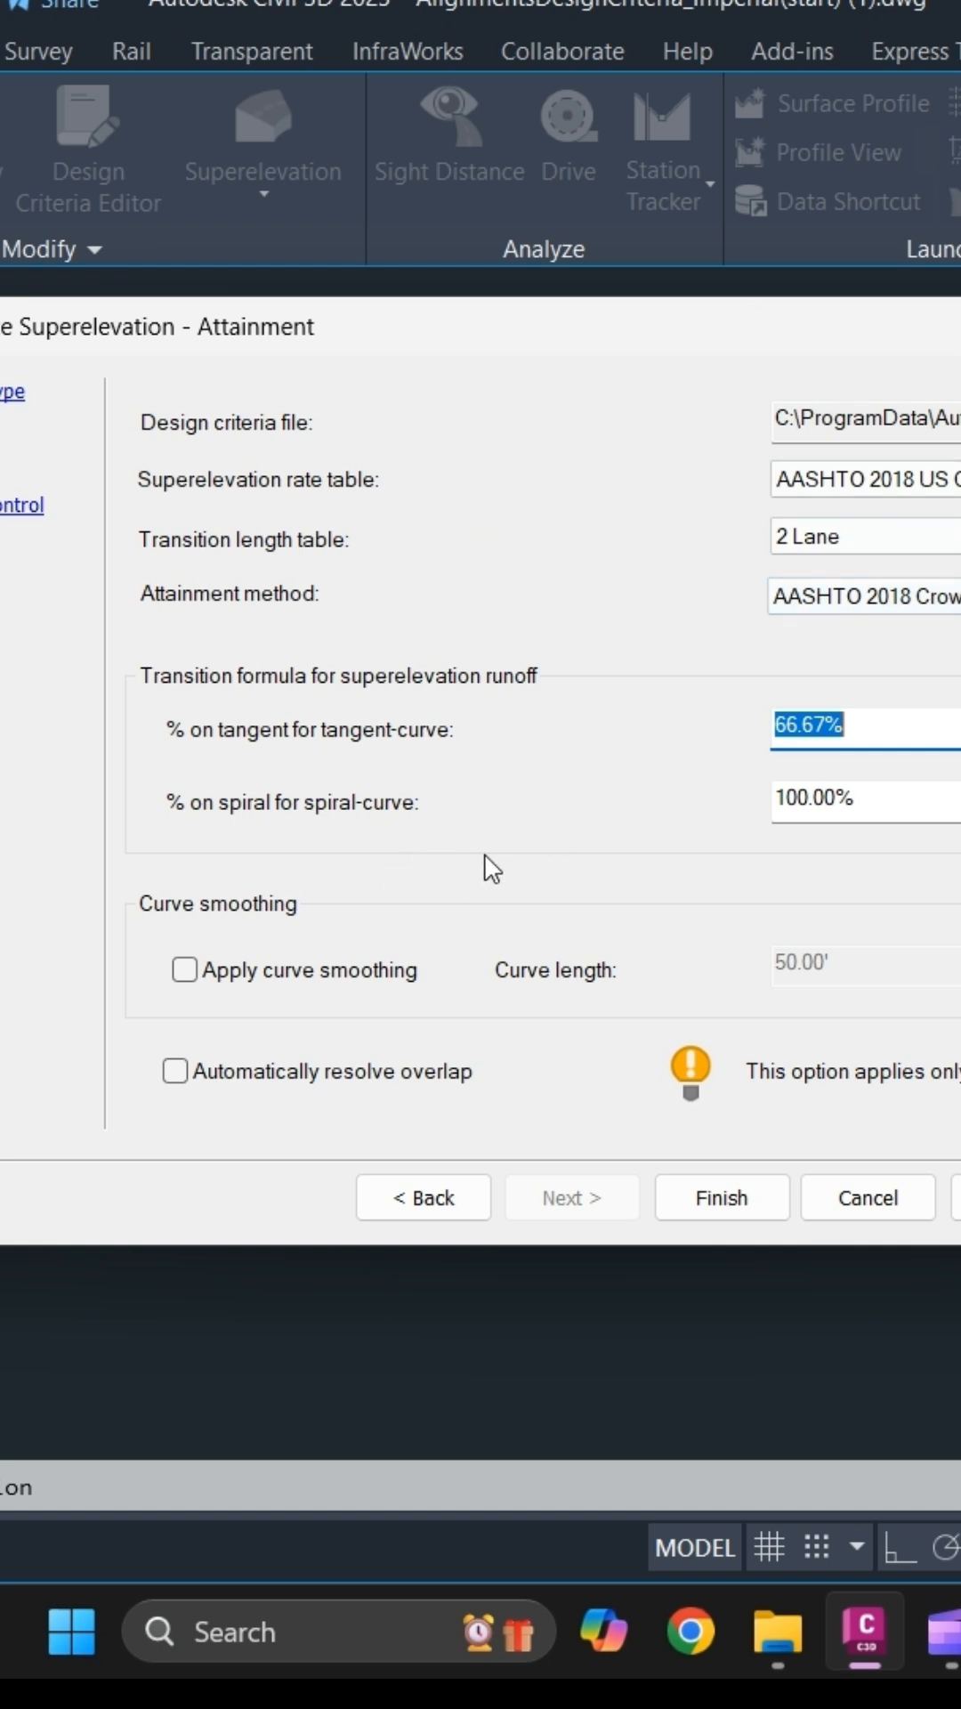
pyautogui.moveTo(722, 1198)
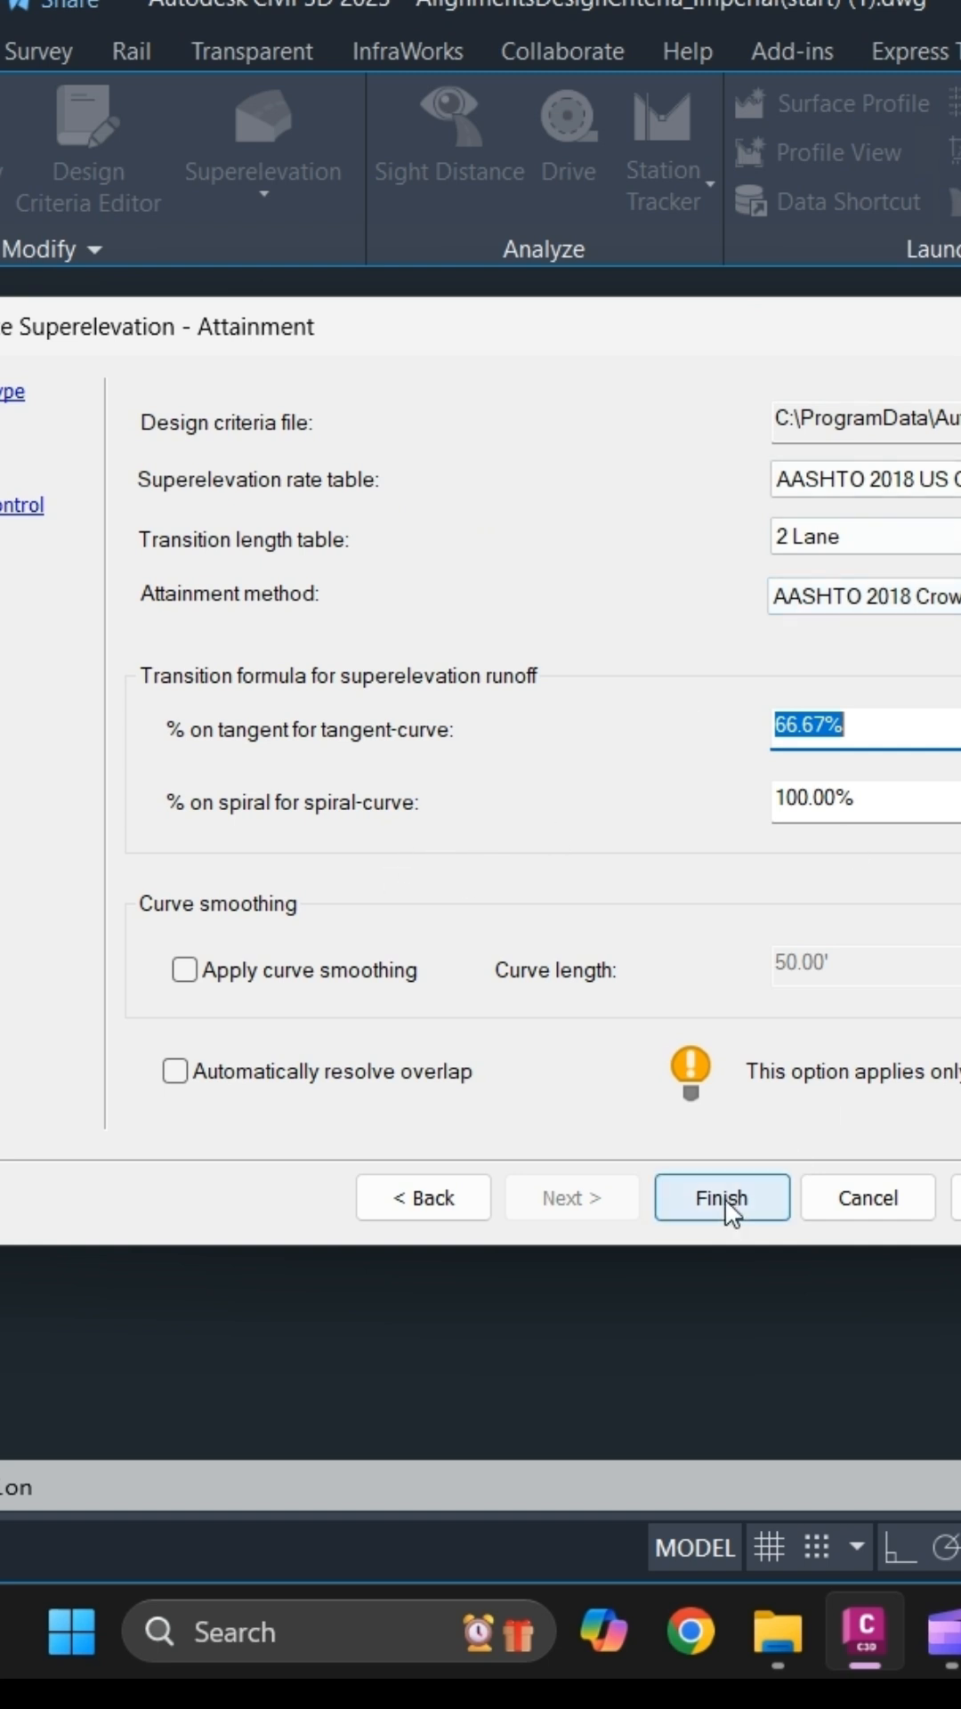
# - Finish the wizard with AASHTO 2018 tables and 66.67% tangent runoff
pyautogui.click(722, 1196)
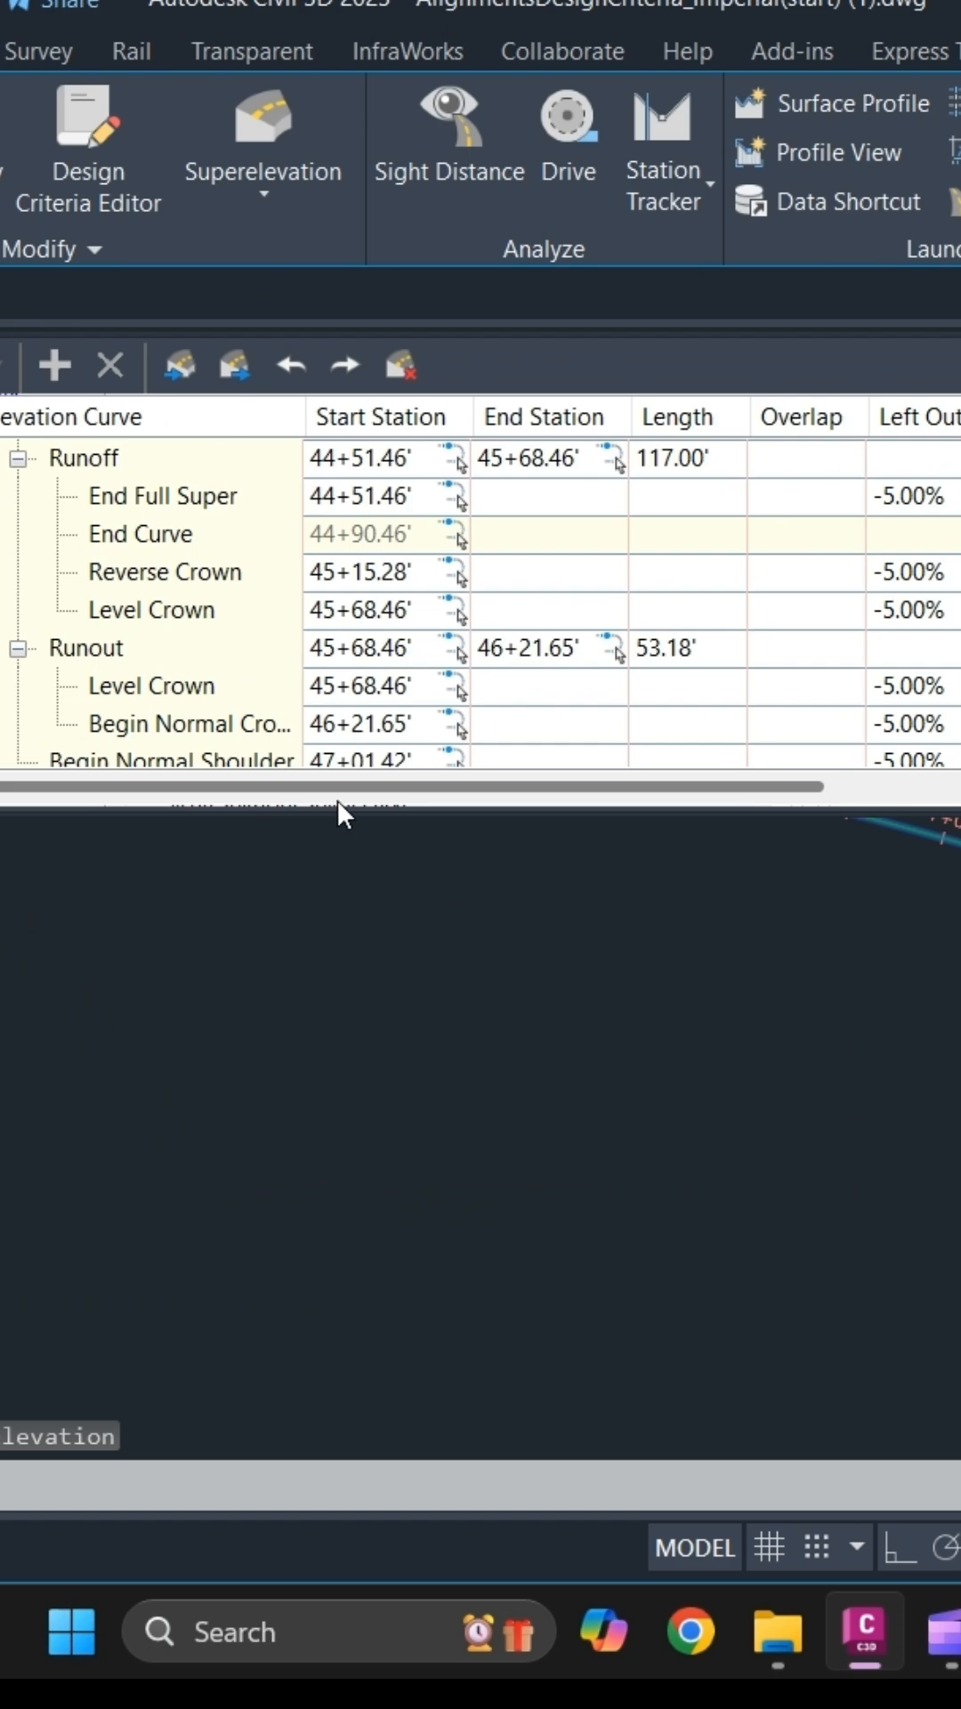